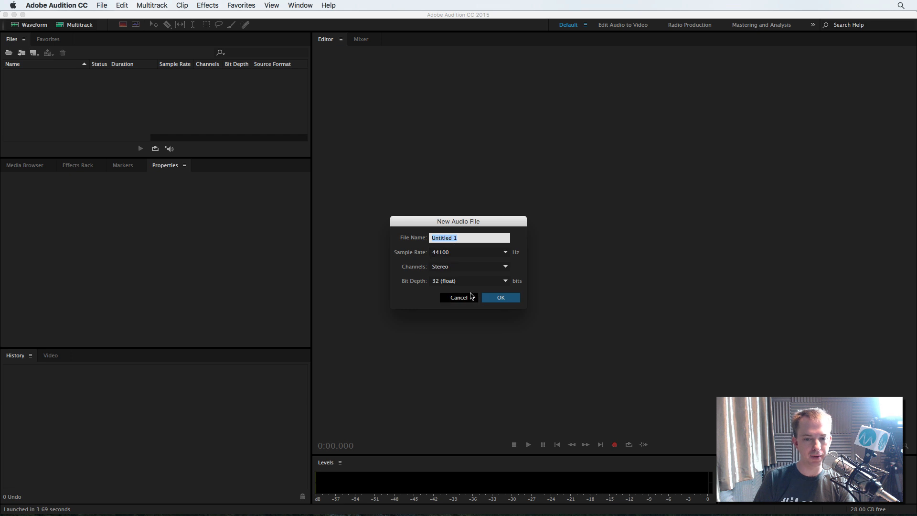
pyautogui.moveTo(467, 289)
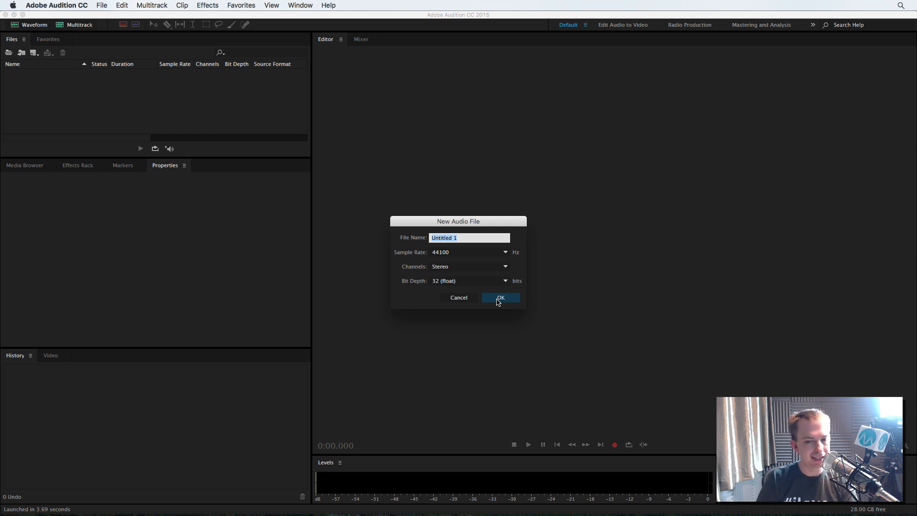
# Create the new empty stereo 44100 Hz, 32-bit float audio file Untitled 1
pyautogui.click(499, 297)
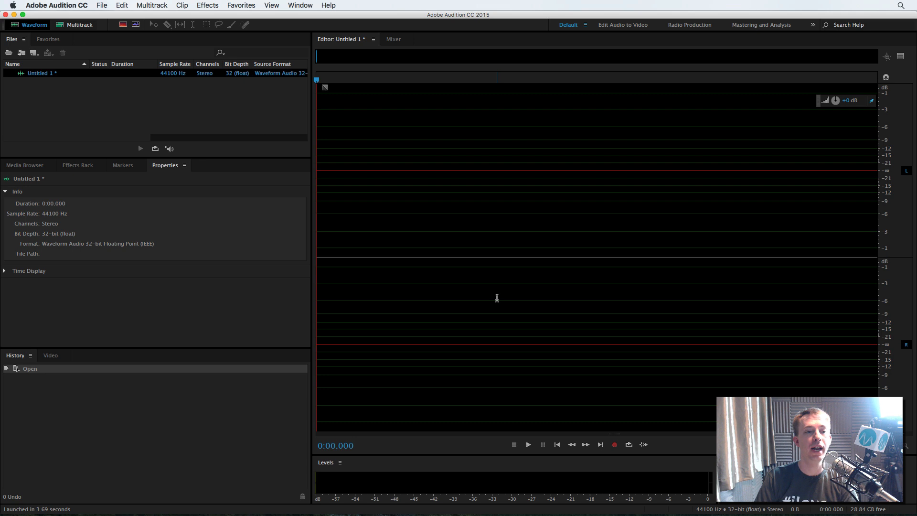
pyautogui.moveTo(238, 113)
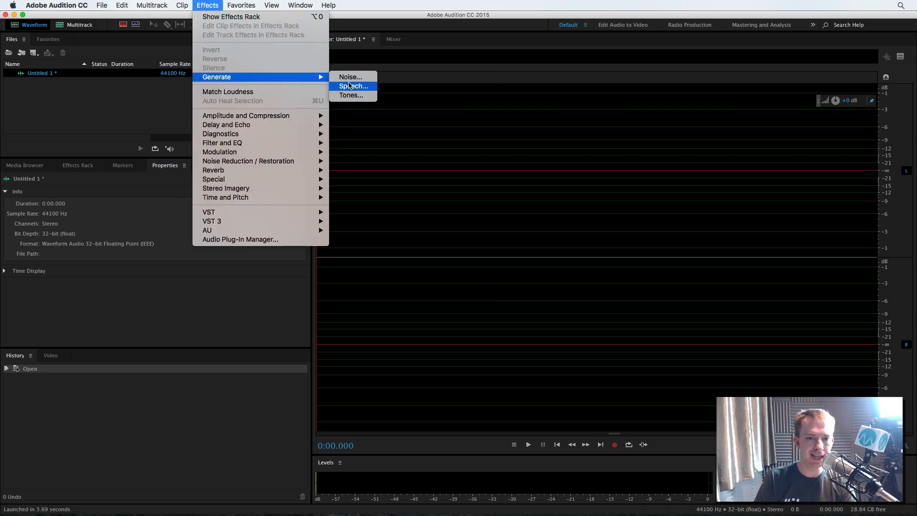
# Generate a 440 Hz sine tone at -3 dB amplitude into Untitled 1
pyautogui.click(350, 94)
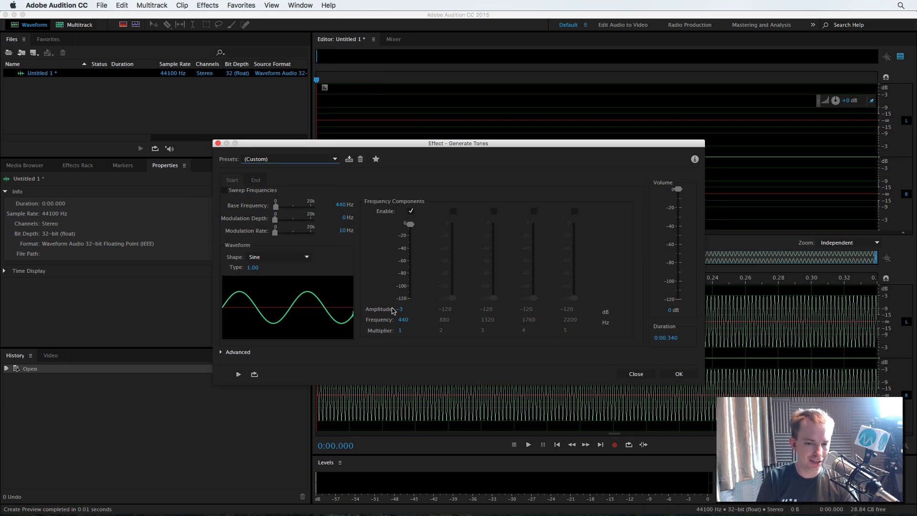
pyautogui.click(678, 373)
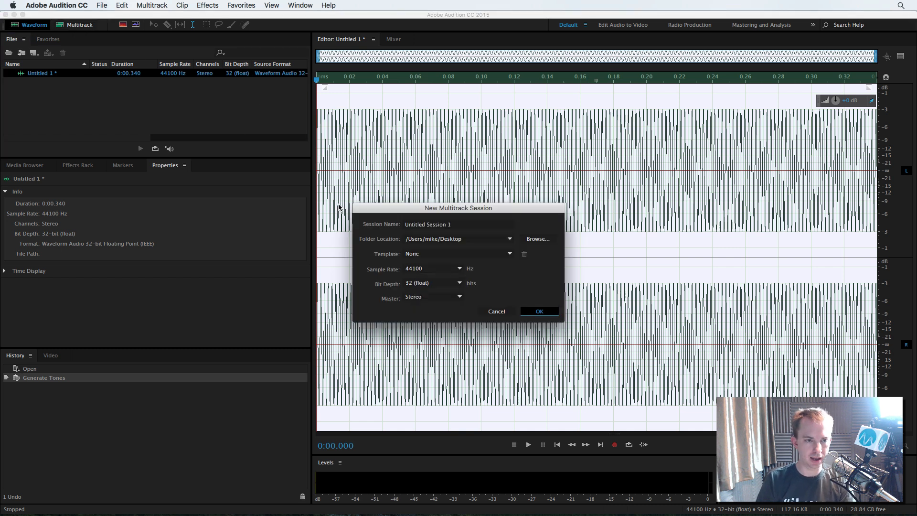
# Create the session with the tone on Track 1 and mix down the entire session to a new file
pyautogui.click(538, 310)
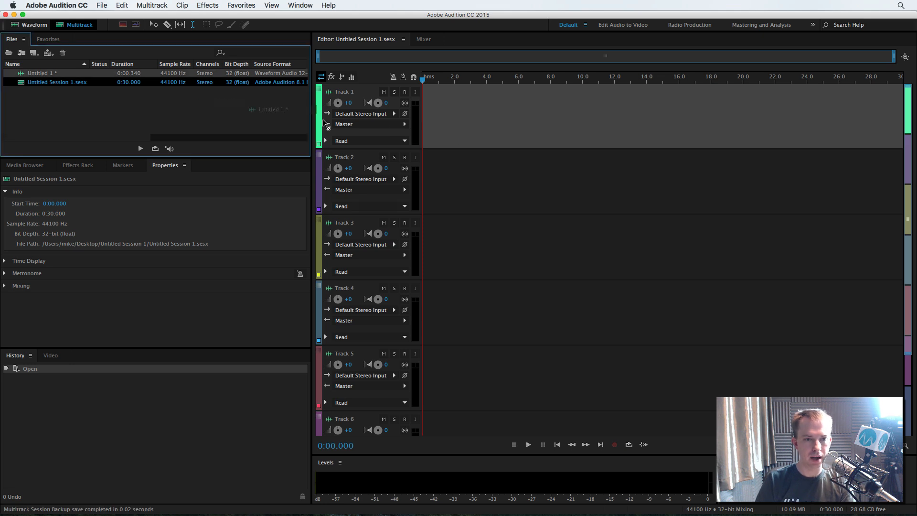
pyautogui.click(207, 6)
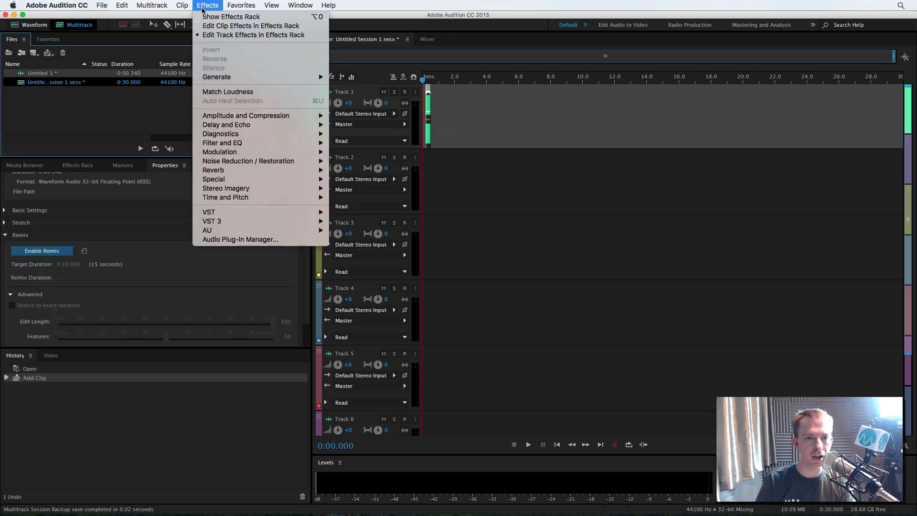
pyautogui.click(152, 6)
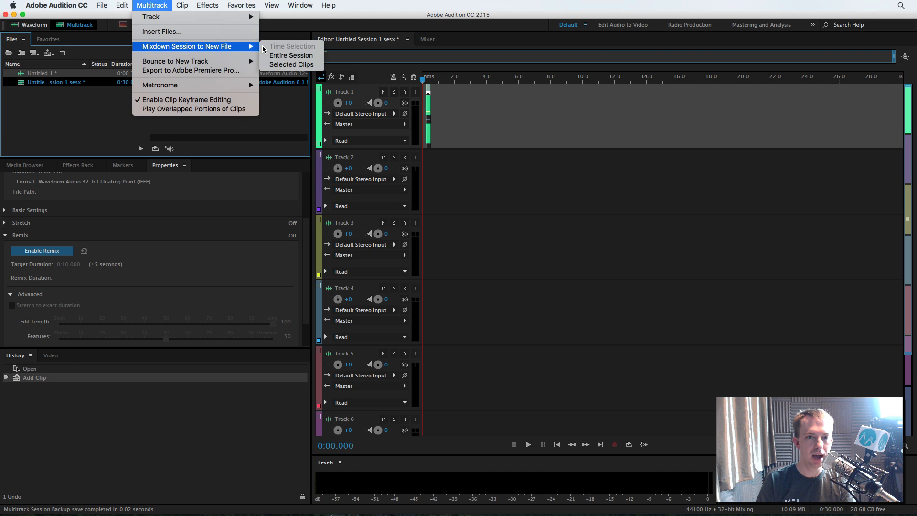
pyautogui.click(290, 56)
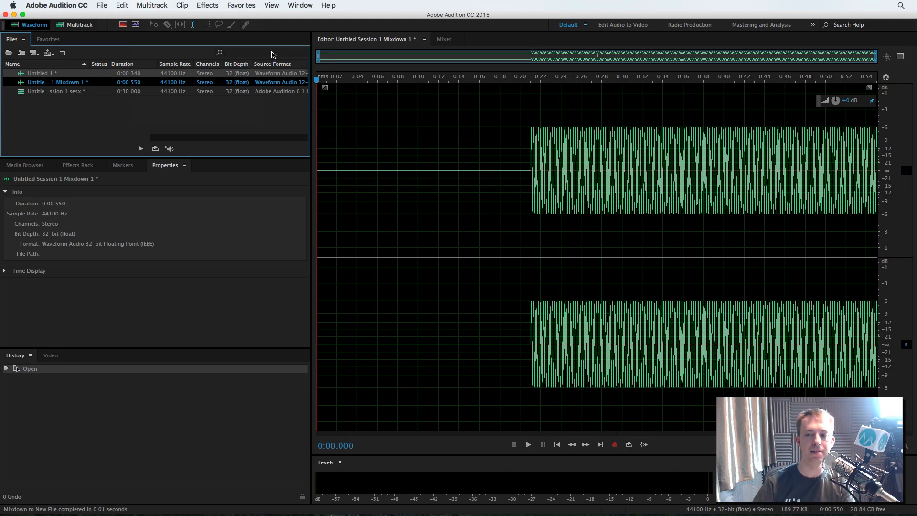
pyautogui.moveTo(422, 162)
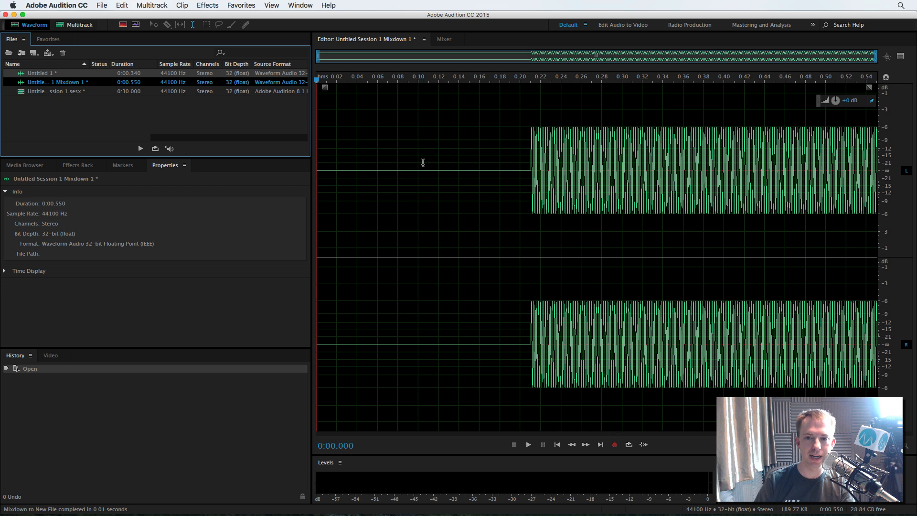
pyautogui.click(499, 79)
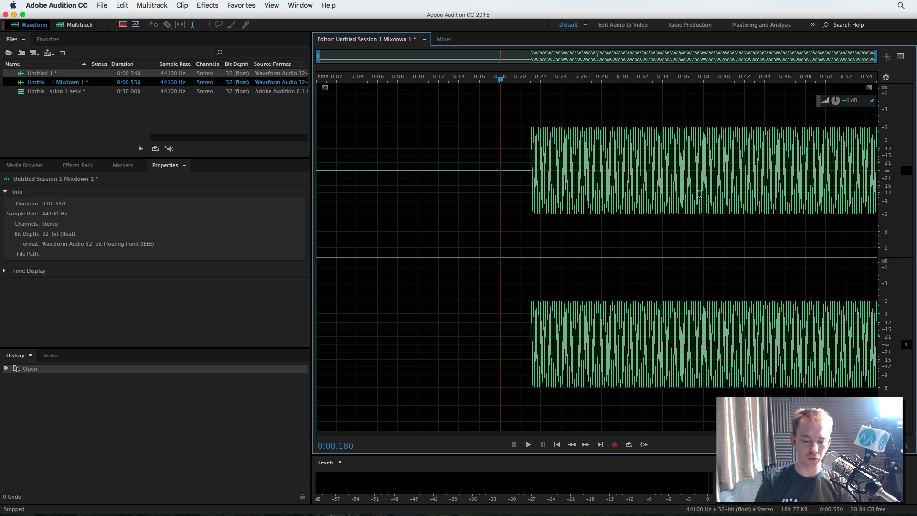
pyautogui.click(56, 6)
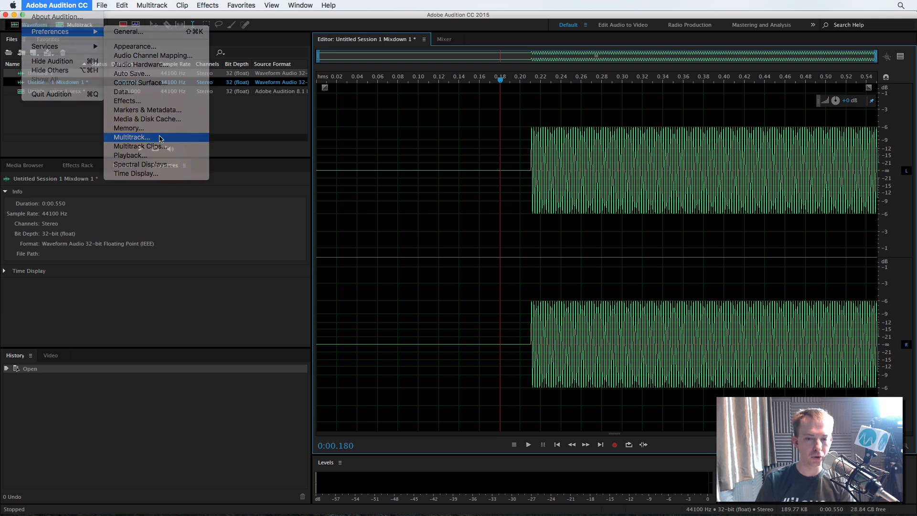
# Set the multitrack Default Panning Mode to Left/Right Cut (Logarithmic) in Preferences
pyautogui.click(131, 137)
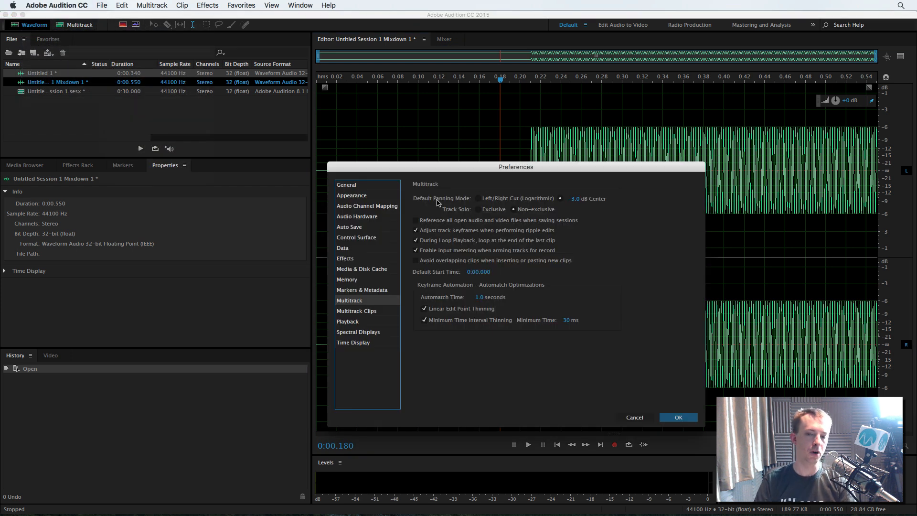
pyautogui.moveTo(566, 203)
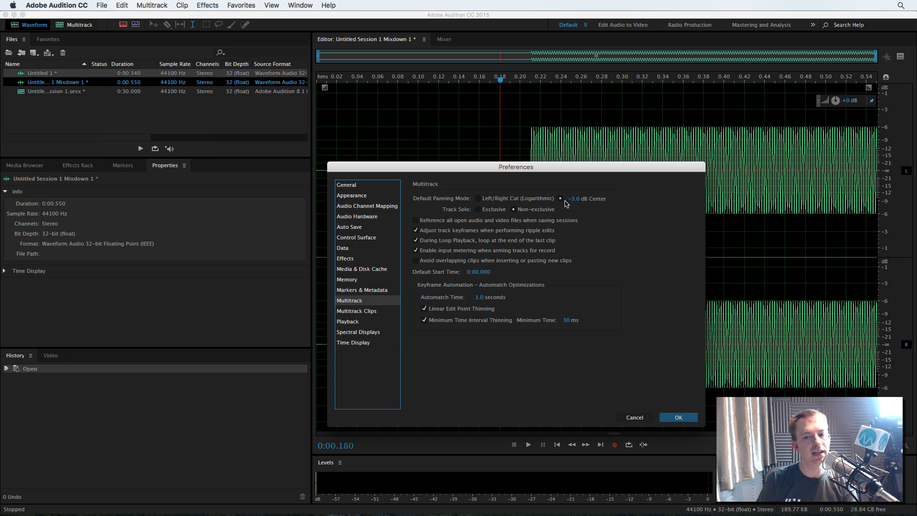
pyautogui.moveTo(603, 204)
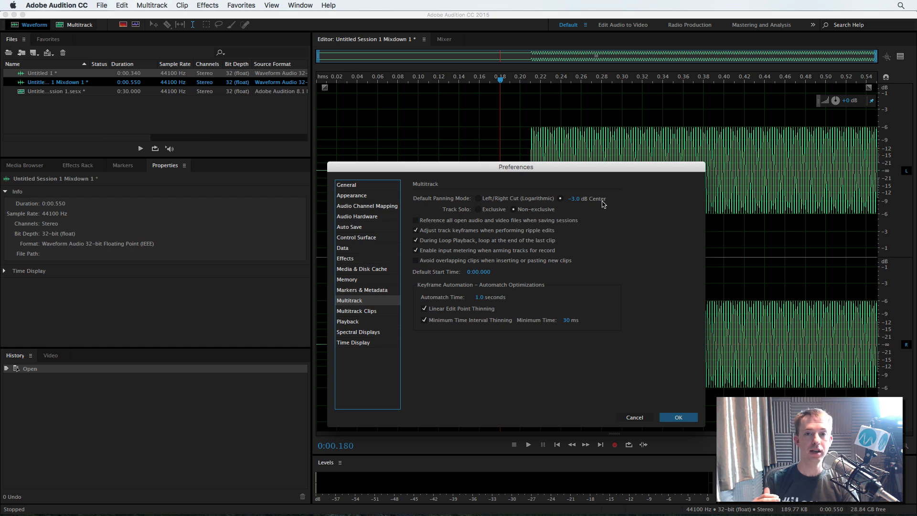
pyautogui.moveTo(601, 203)
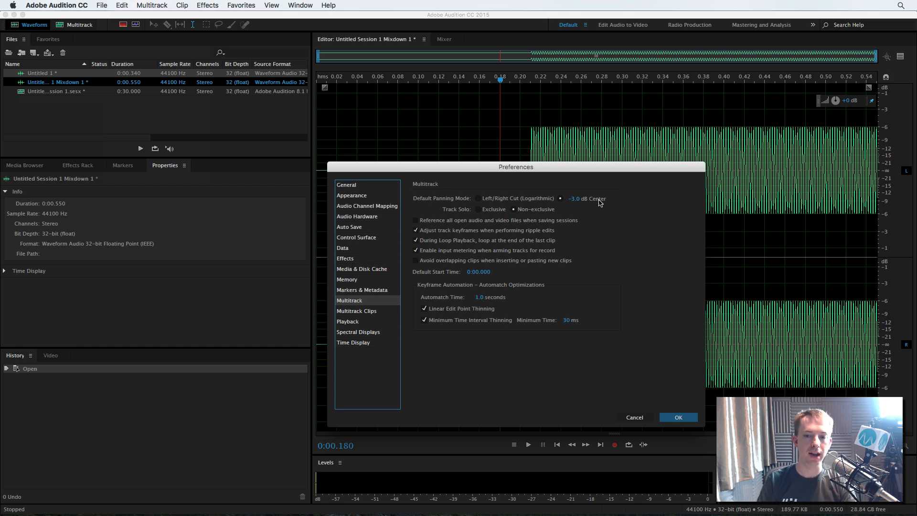
pyautogui.moveTo(480, 200)
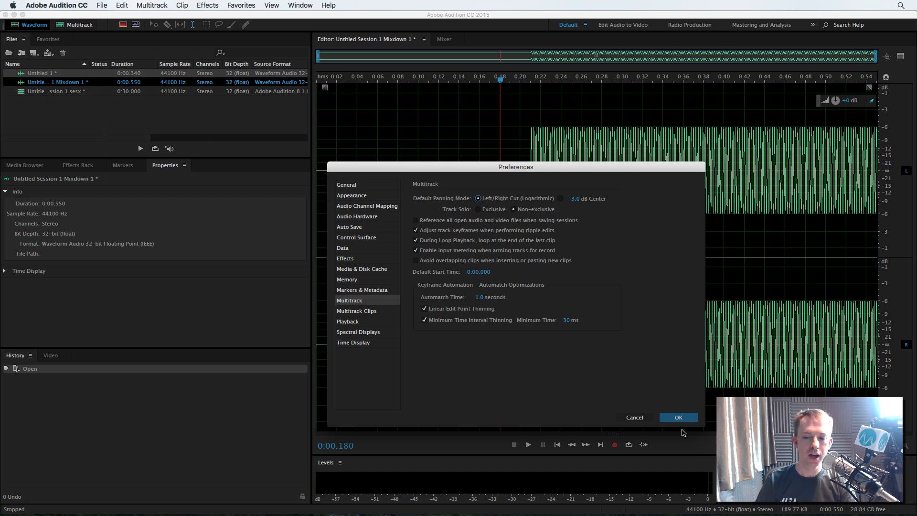
pyautogui.click(677, 417)
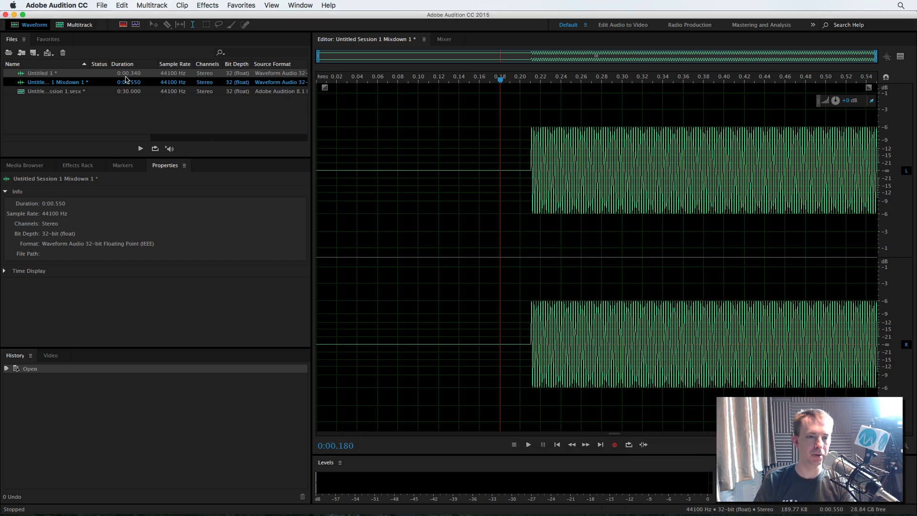
# Close all open files, discarding unsaved changes with No To All
pyautogui.click(6, 14)
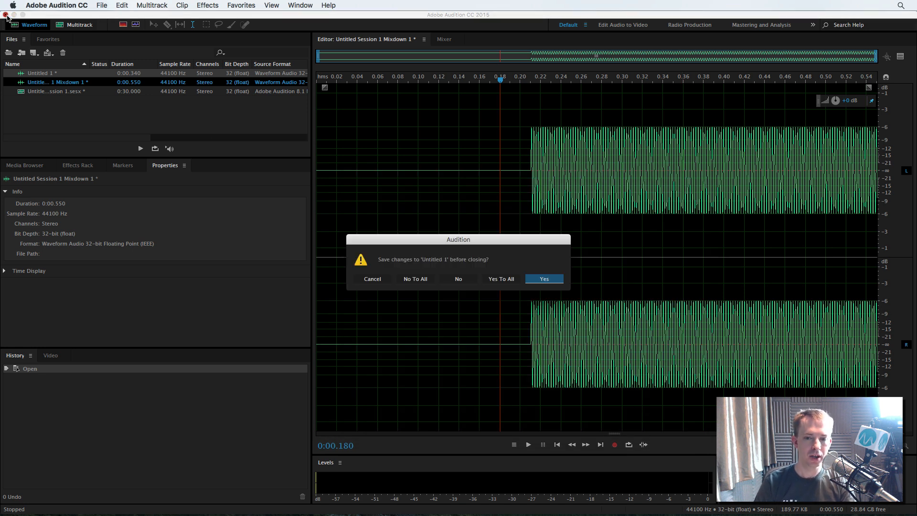
pyautogui.click(457, 278)
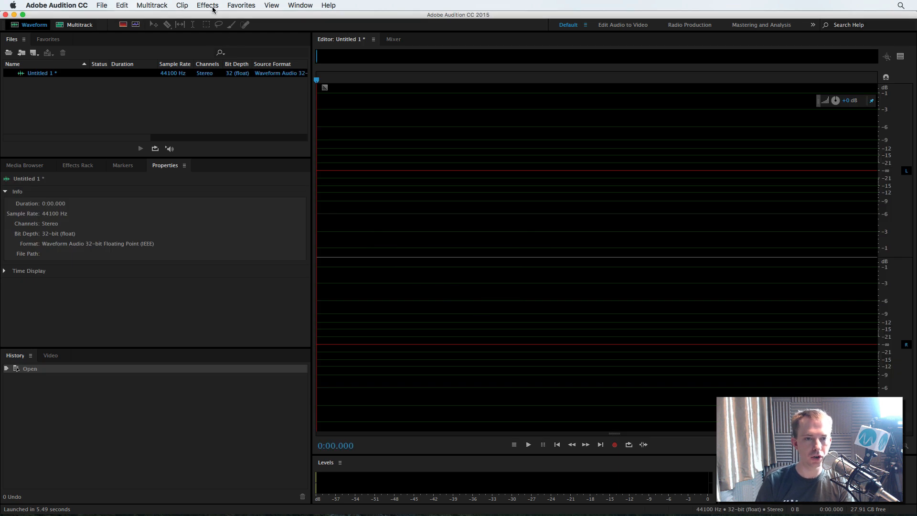
# Generate a fresh 440 Hz sine tone at -3 dB into the empty Untitled 1
pyautogui.click(207, 6)
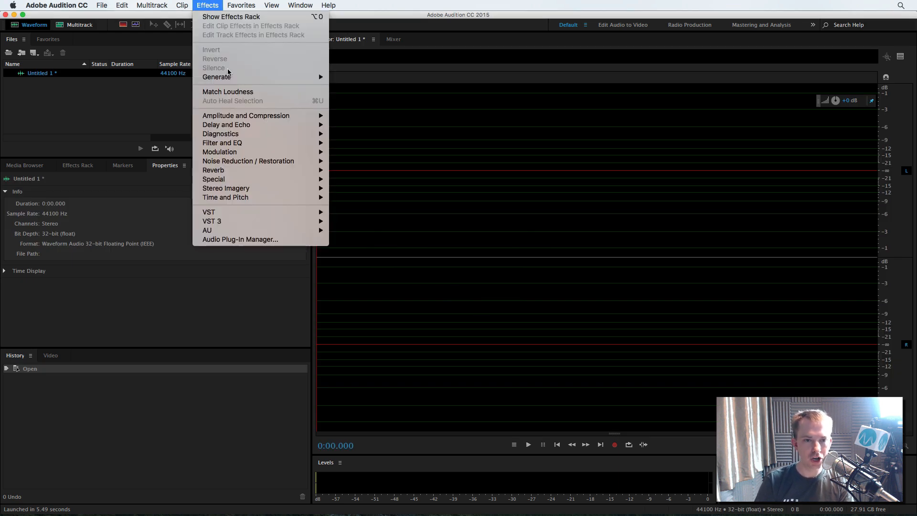
pyautogui.click(217, 76)
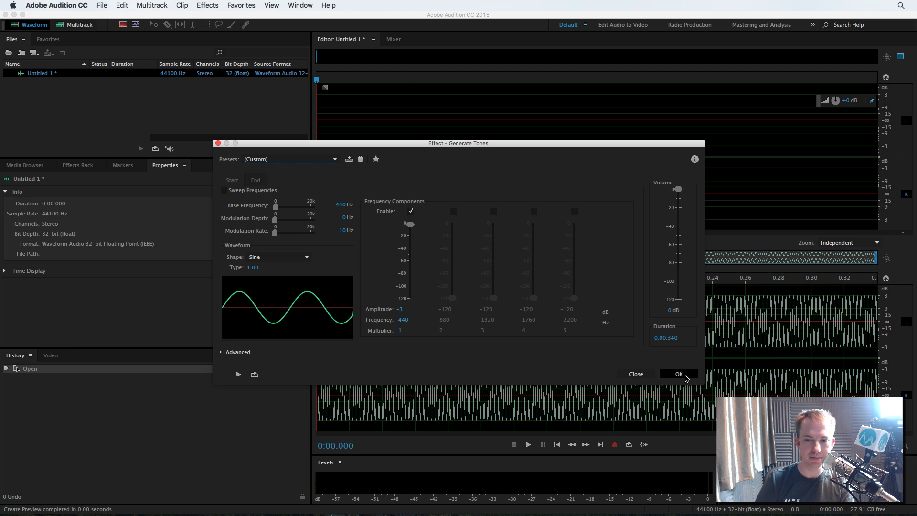
pyautogui.click(678, 373)
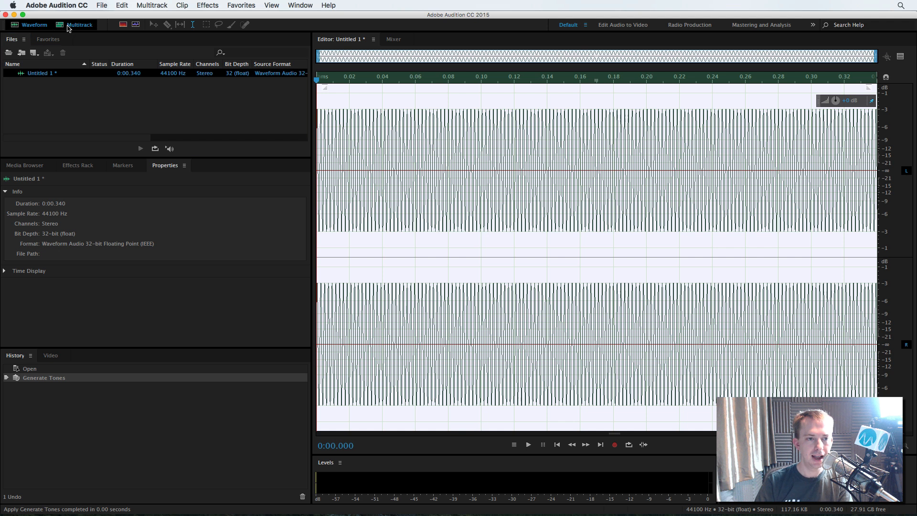
# Overwrite the session, place the tone on Track 1 and mix down the entire session to a new file
pyautogui.click(539, 310)
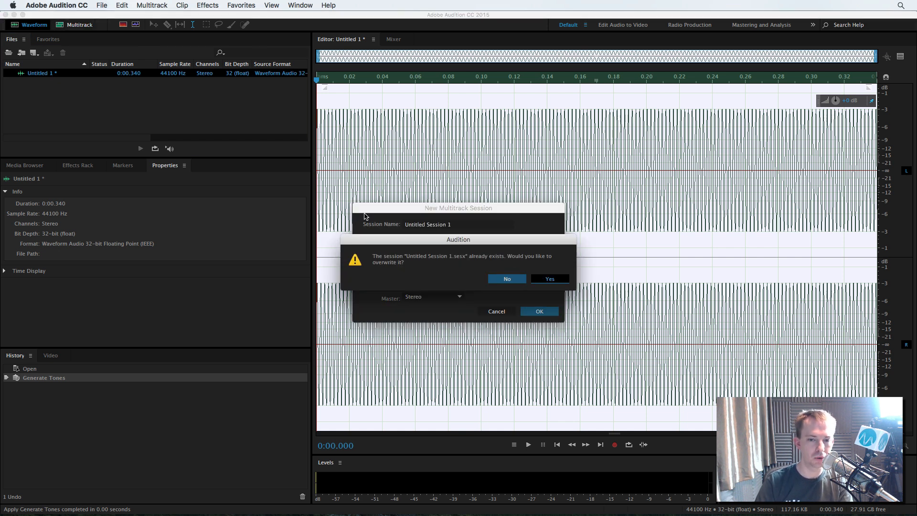
pyautogui.click(548, 278)
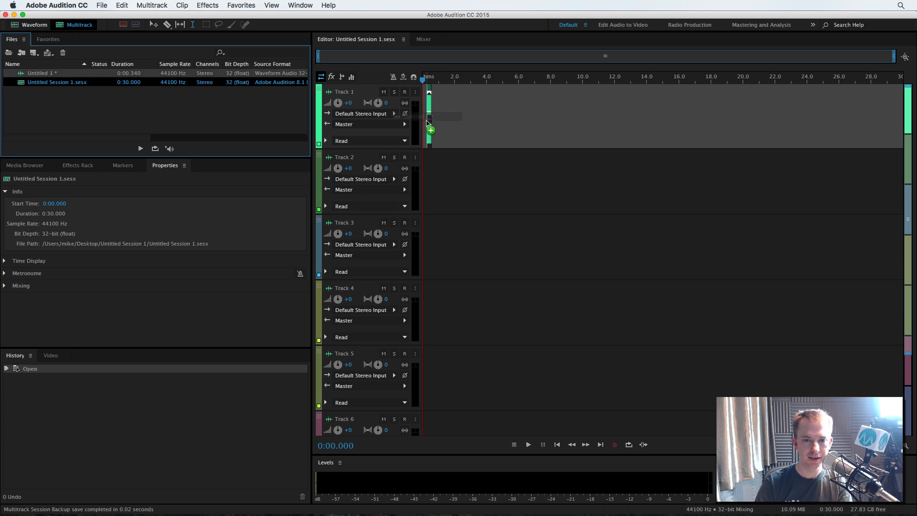
pyautogui.click(207, 5)
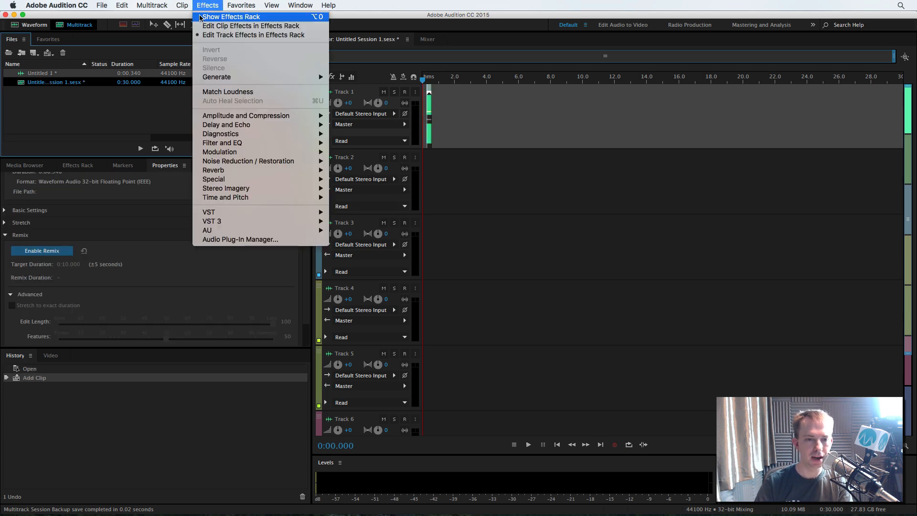
pyautogui.click(152, 5)
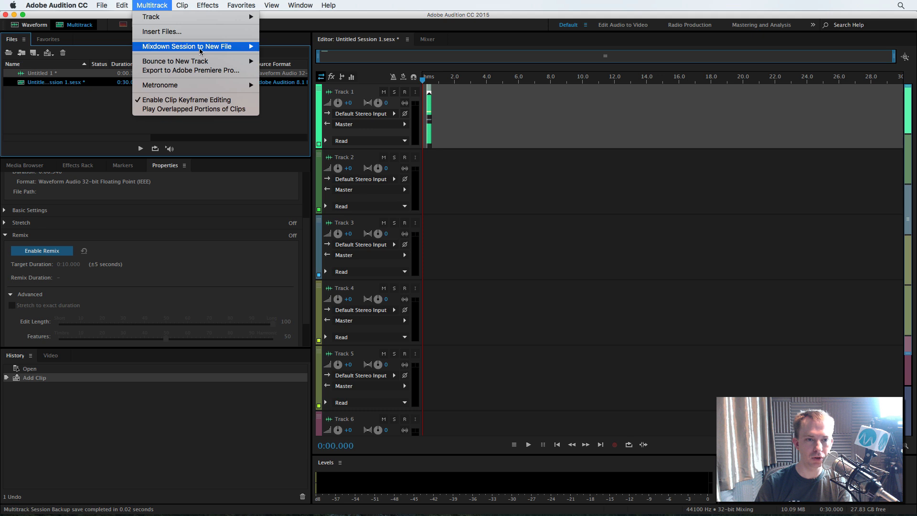
pyautogui.click(186, 46)
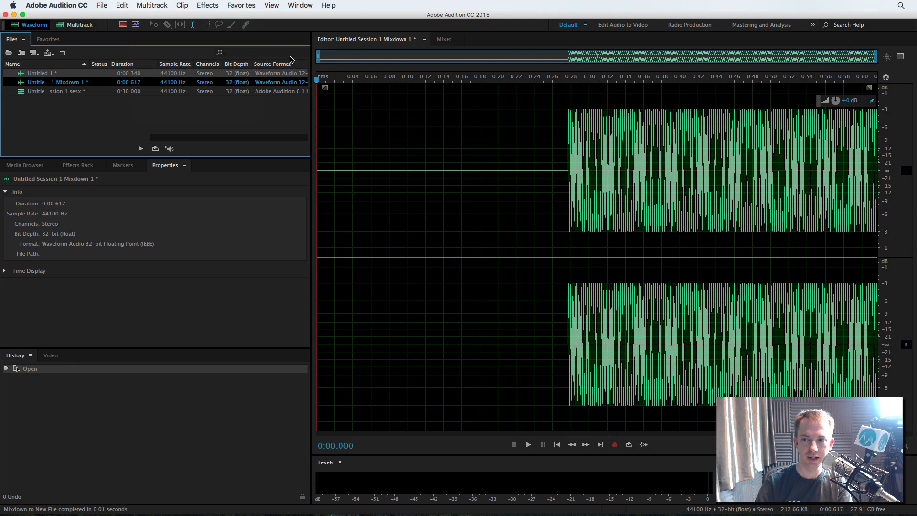
pyautogui.moveTo(711, 108)
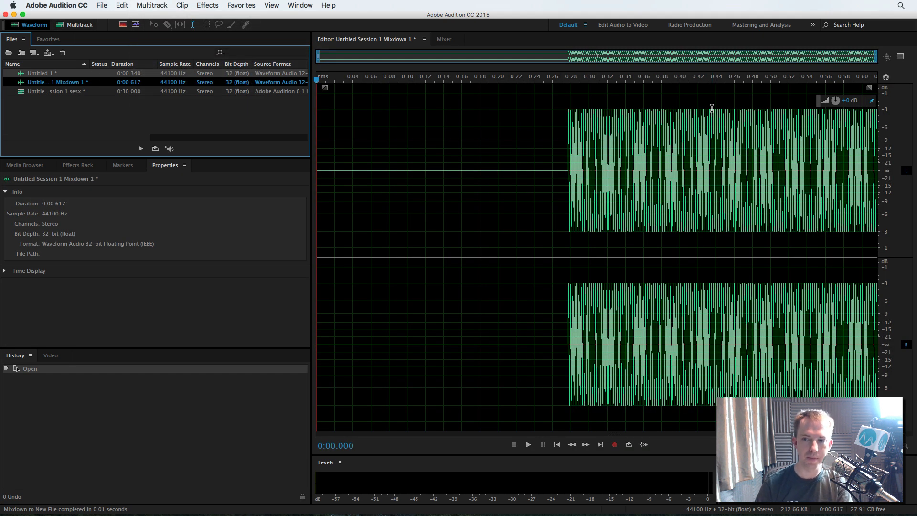